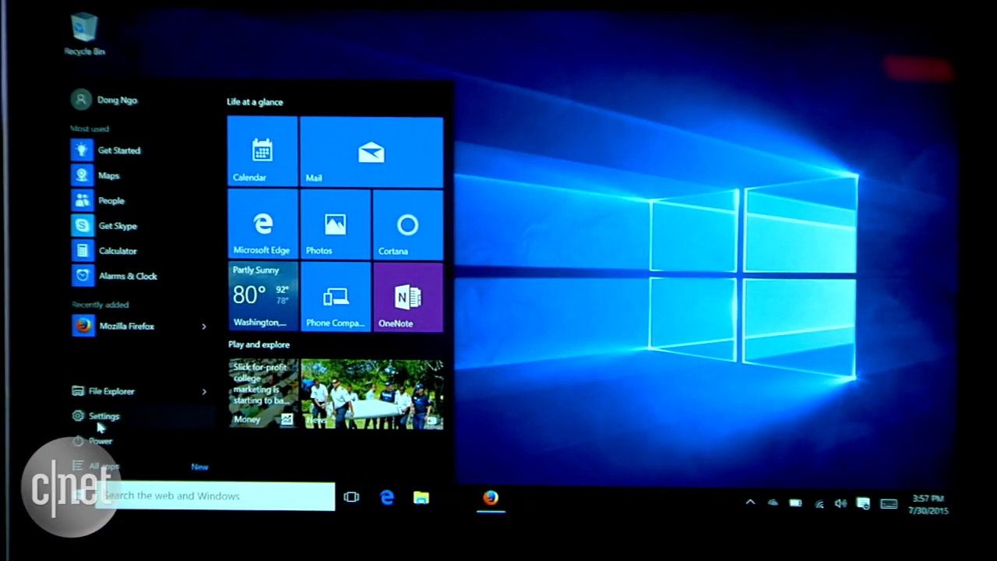
# Launch the Settings app from the Start menu.
pyautogui.click(103, 415)
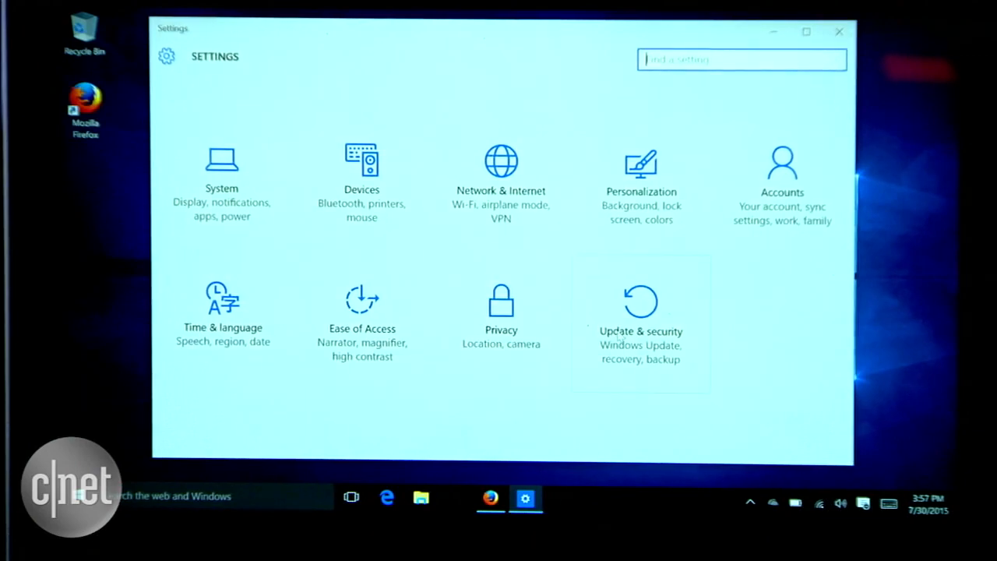
# Reach Update & Security > Recovery and begin 'Reset this PC'.
pyautogui.click(640, 312)
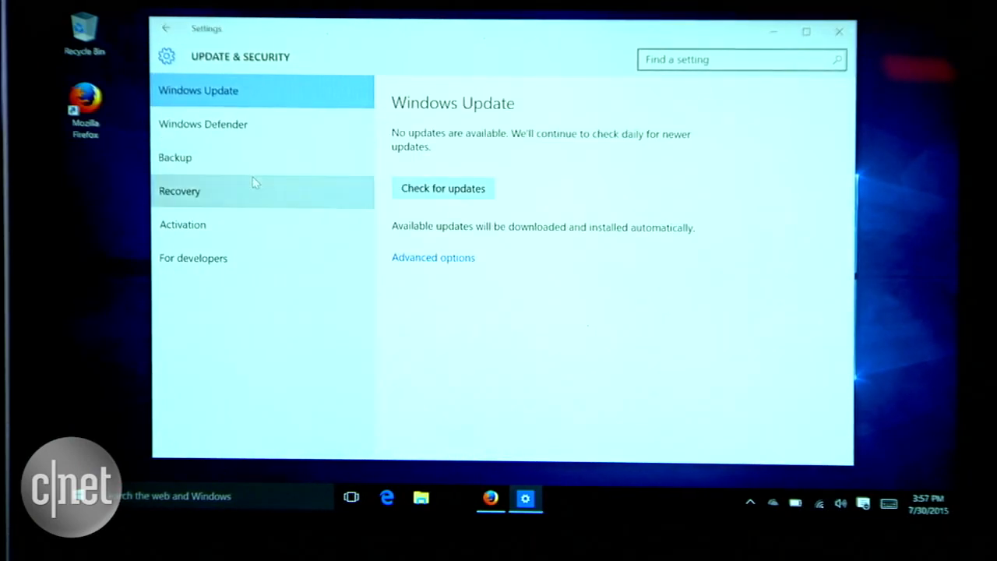
pyautogui.click(180, 190)
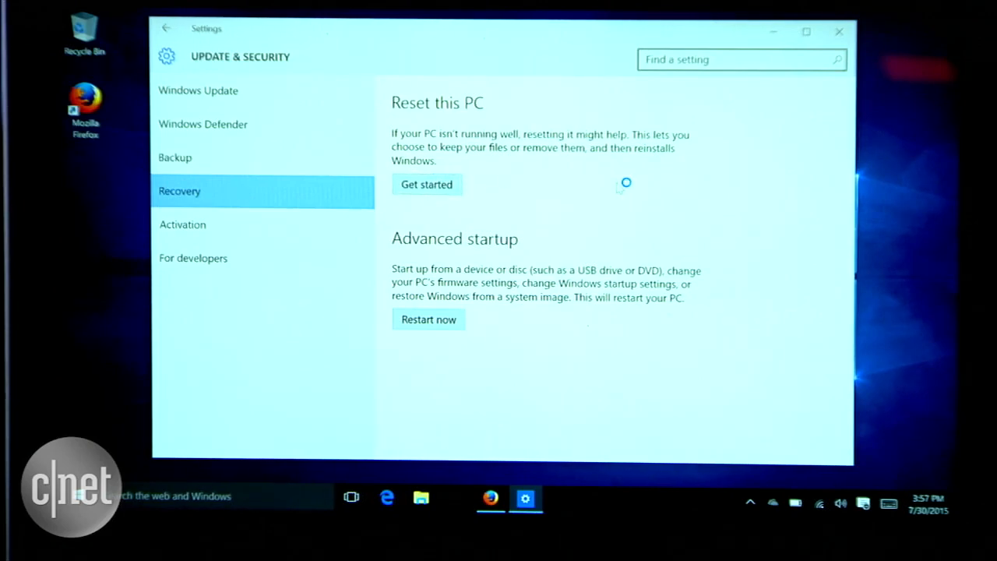
pyautogui.click(427, 184)
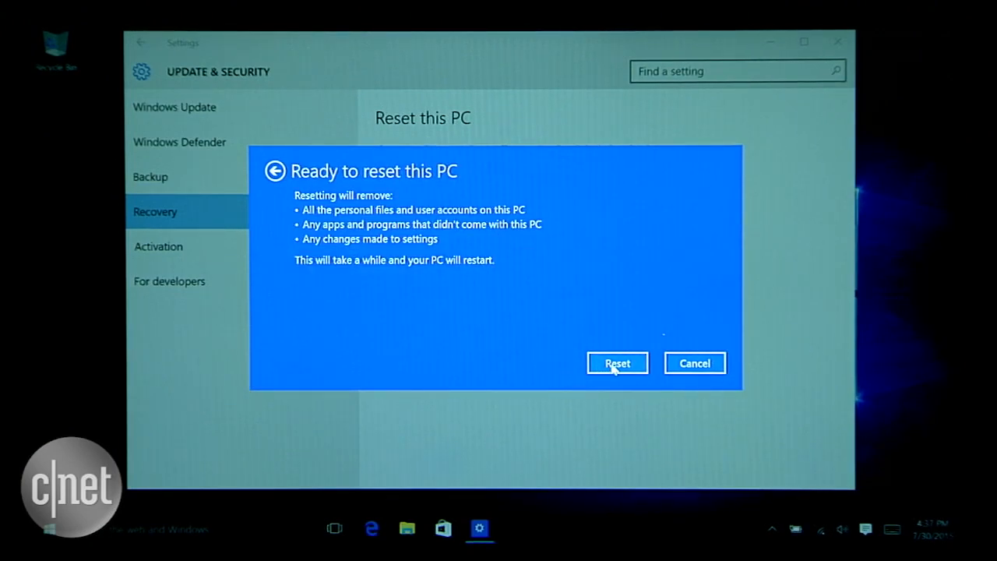
# Confirm the full reset removing files, apps and settings, then view the PC's system properties.
pyautogui.click(617, 363)
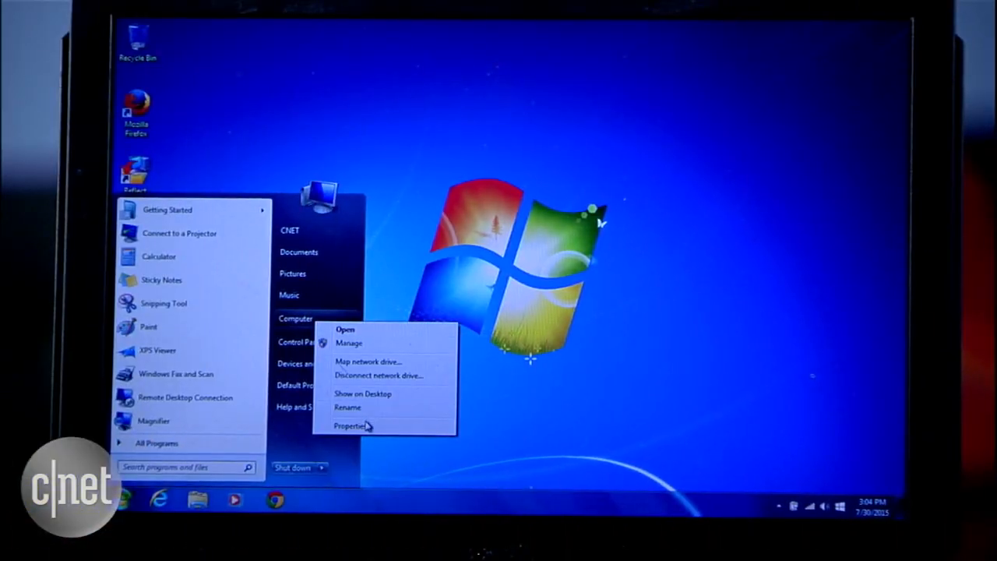
pyautogui.click(346, 425)
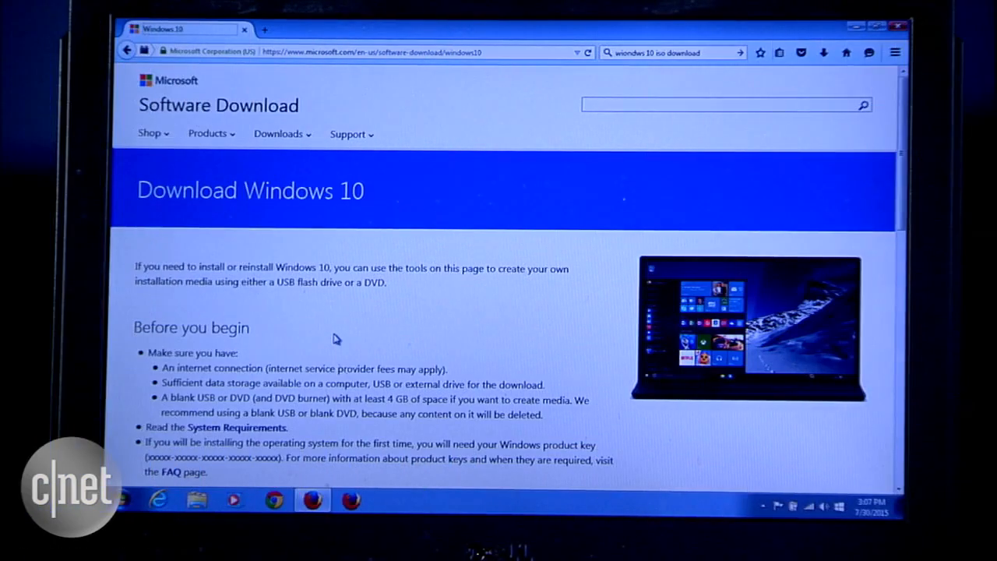
# Download the Windows 10 media creation tool from Microsoft's download page.
pyautogui.scroll(-3)
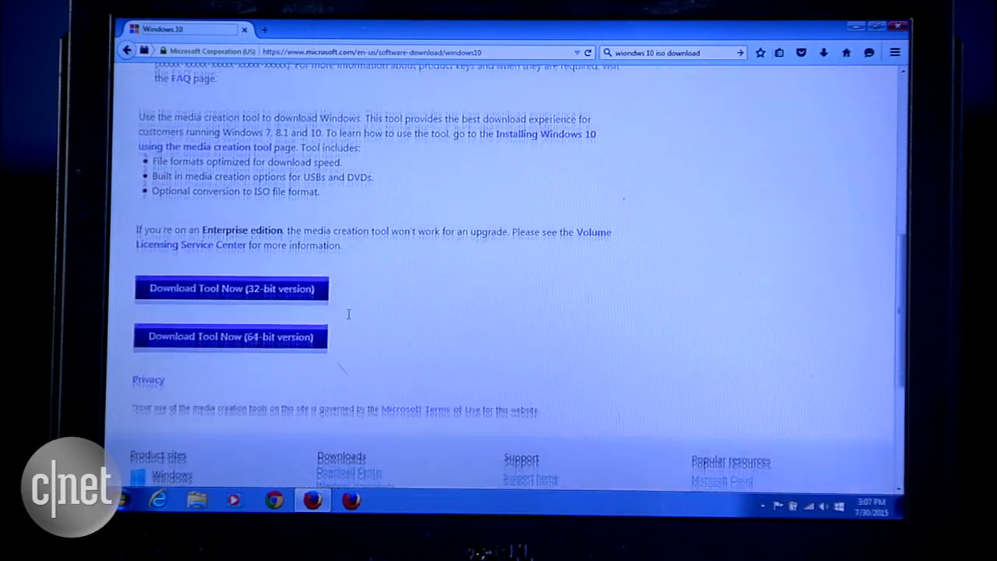
pyautogui.click(231, 336)
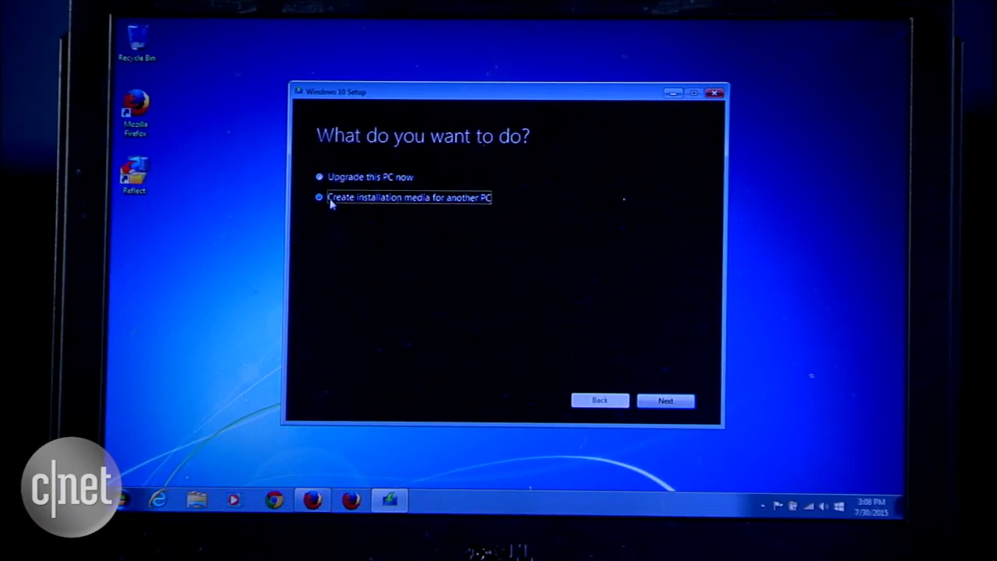
# Choose 'Create installation media for another PC', set its architecture and continue past media type.
pyautogui.click(663, 400)
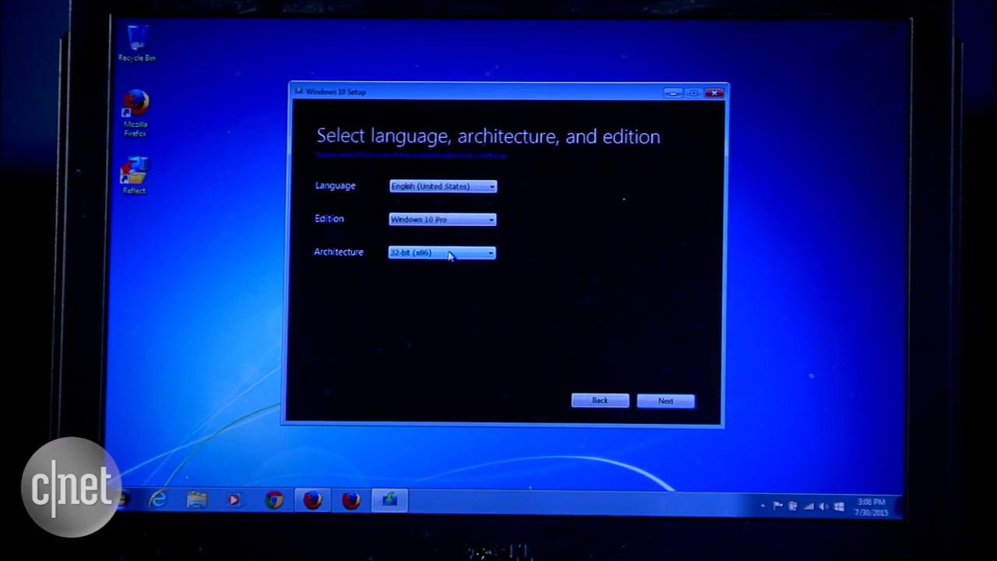
pyautogui.click(665, 401)
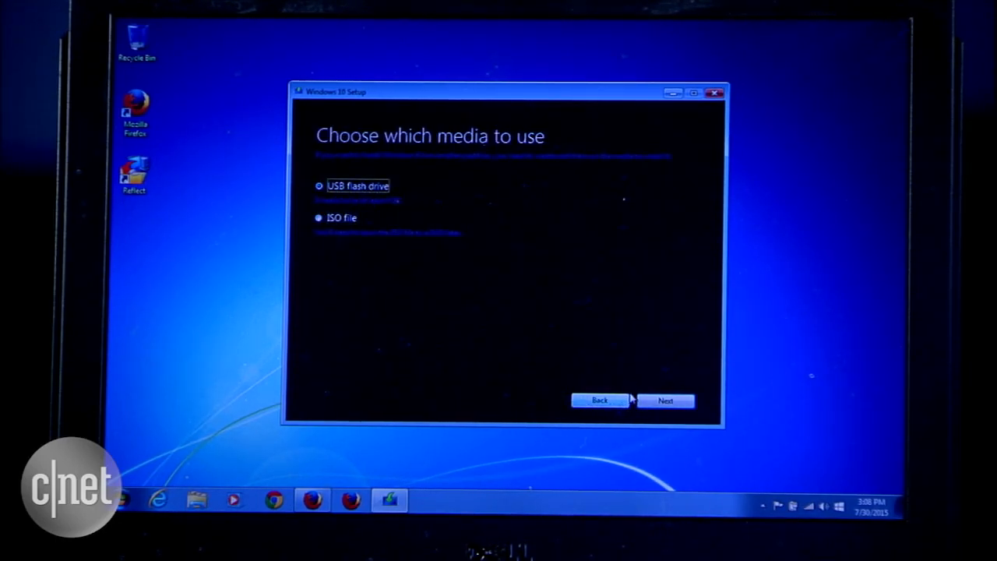
pyautogui.click(667, 400)
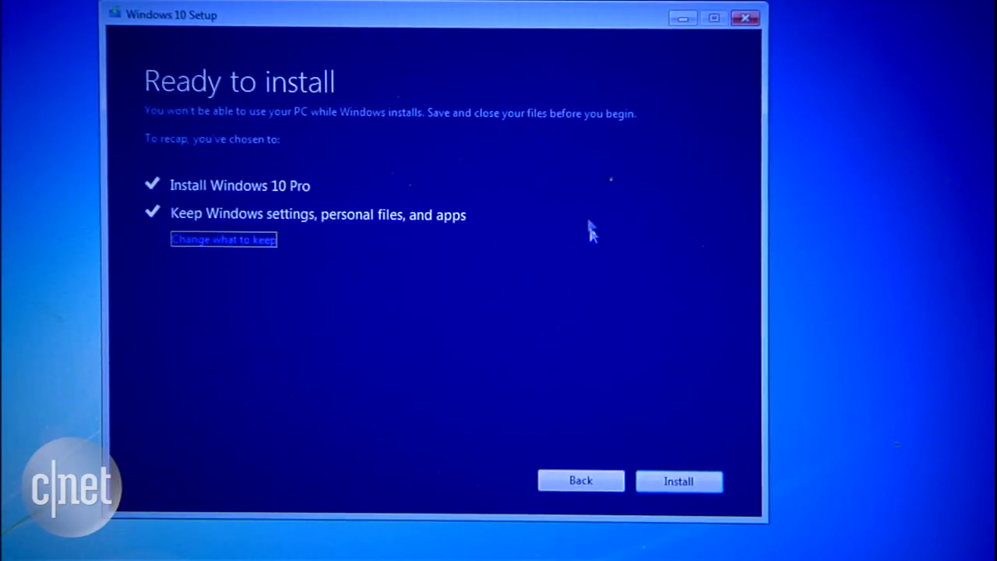
# Bring up 'Change what to keep' from the Ready to install summary.
pyautogui.click(224, 239)
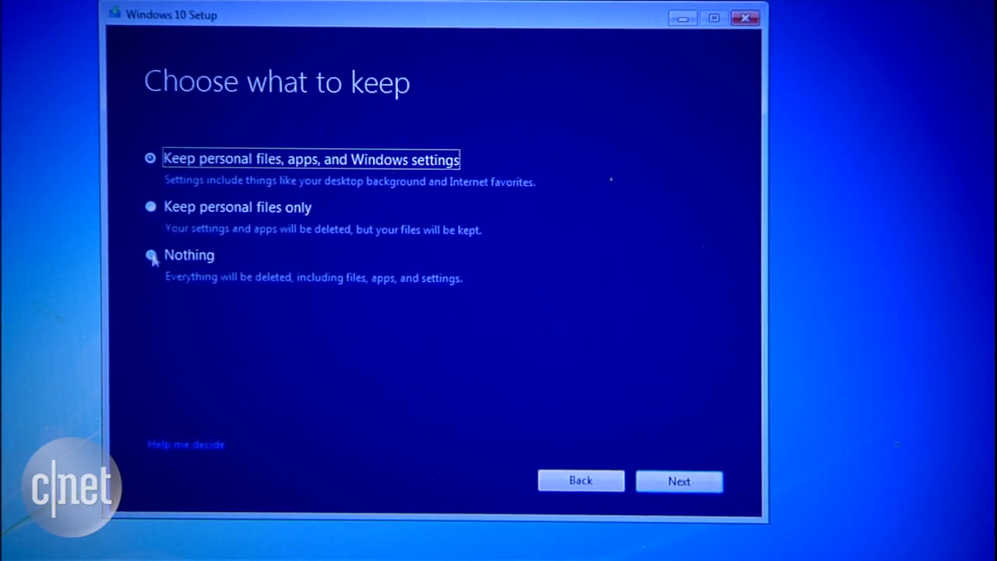
# Select 'Keep personal files only' and continue to the readiness check.
pyautogui.click(150, 206)
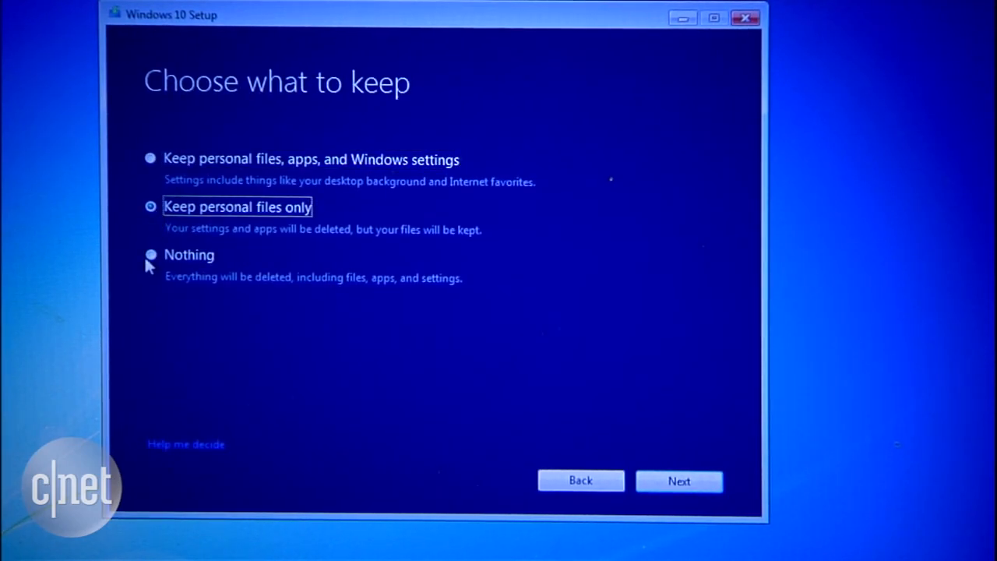
pyautogui.click(679, 480)
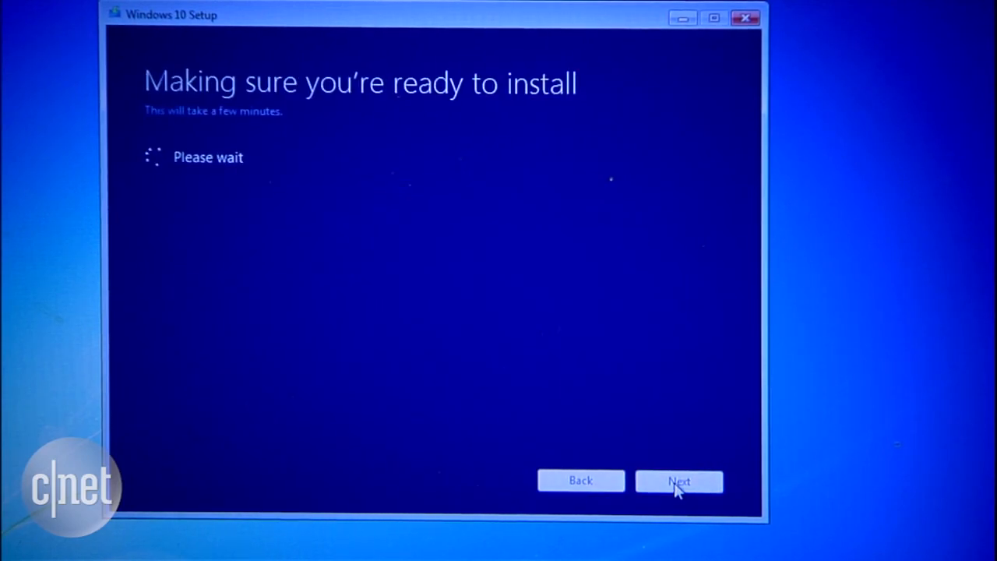